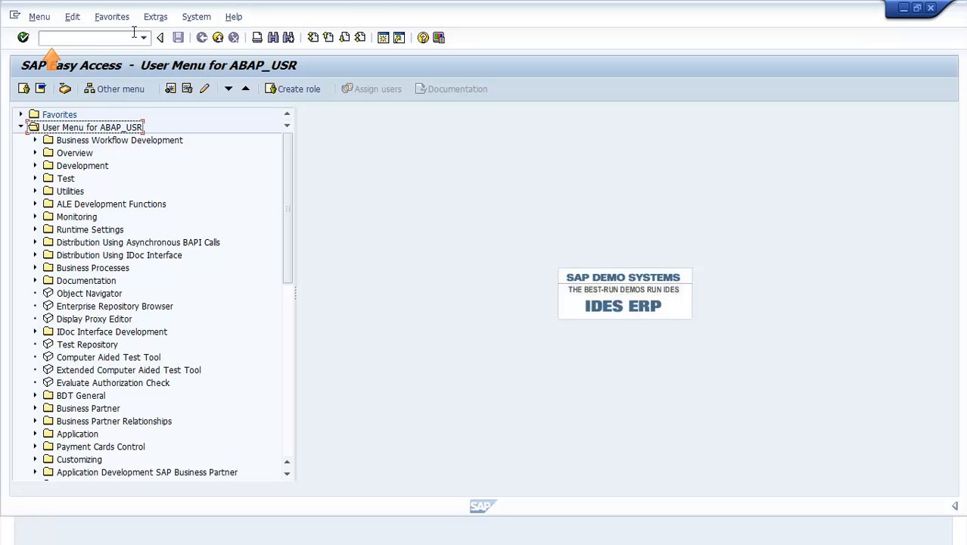
# Run transaction SE11 to reach the ABAP Dictionary initial screen.
pyautogui.write('SE11')
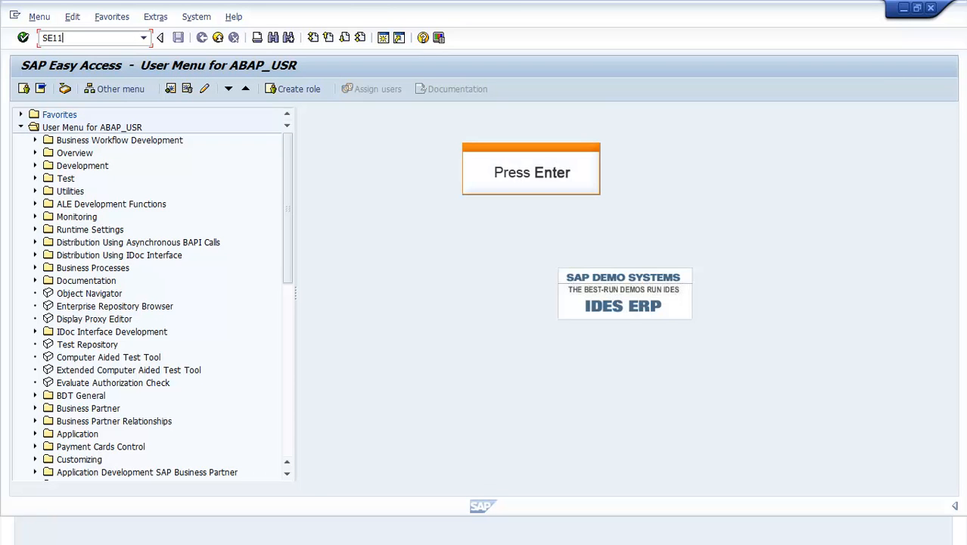
pyautogui.press('Enter')
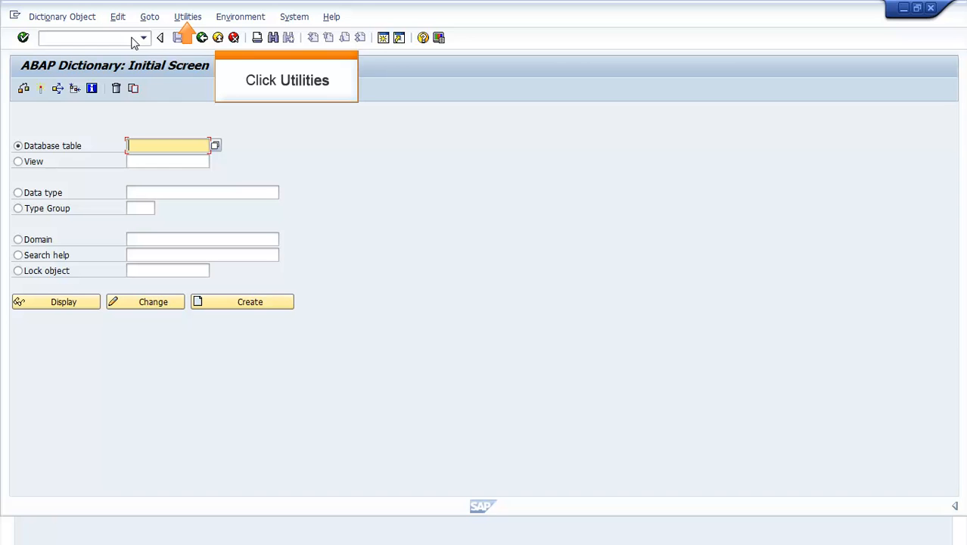
# Start creating table pool/cluster ZTPOOL from Utilities > Other Dictionary Objects.
pyautogui.click(188, 16)
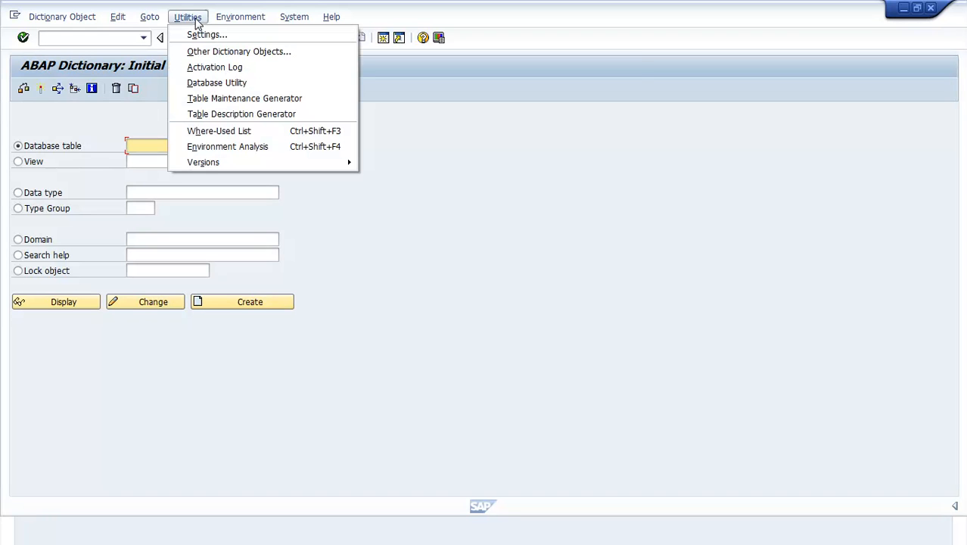
pyautogui.moveTo(238, 52)
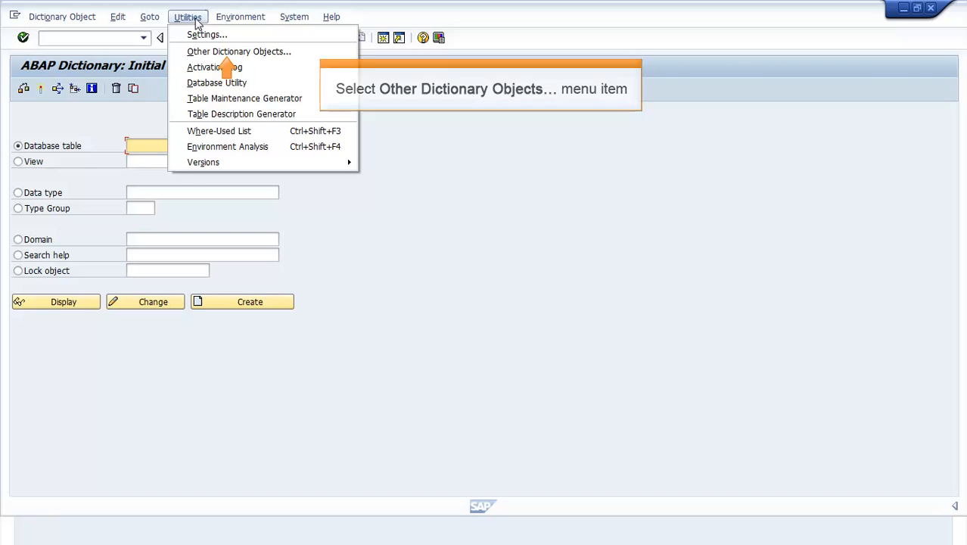
pyautogui.moveTo(240, 51)
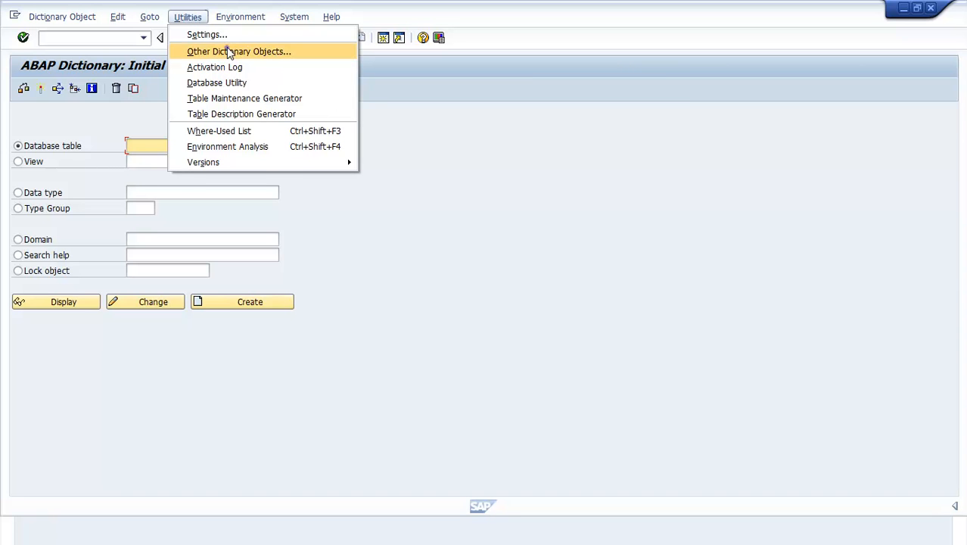
pyautogui.click(239, 52)
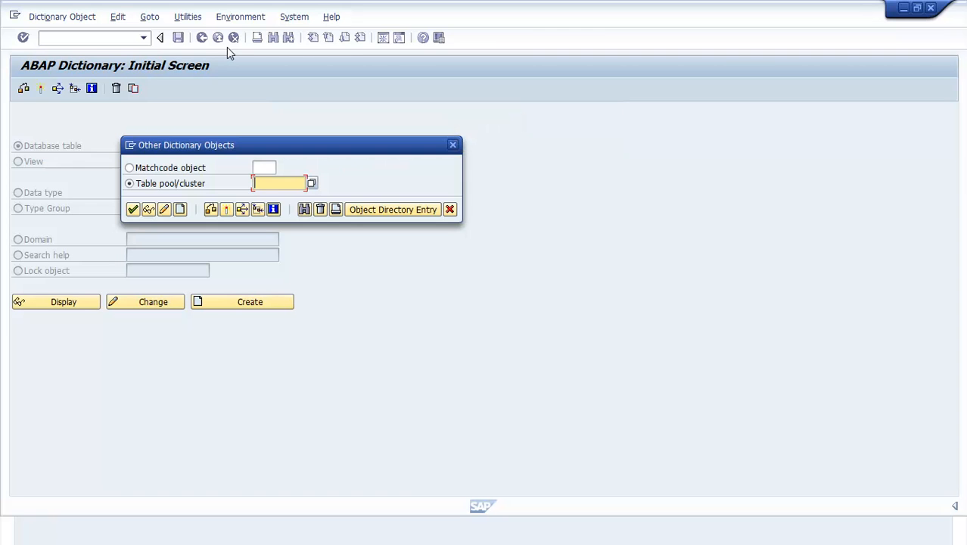
pyautogui.write('ZTPOOL')
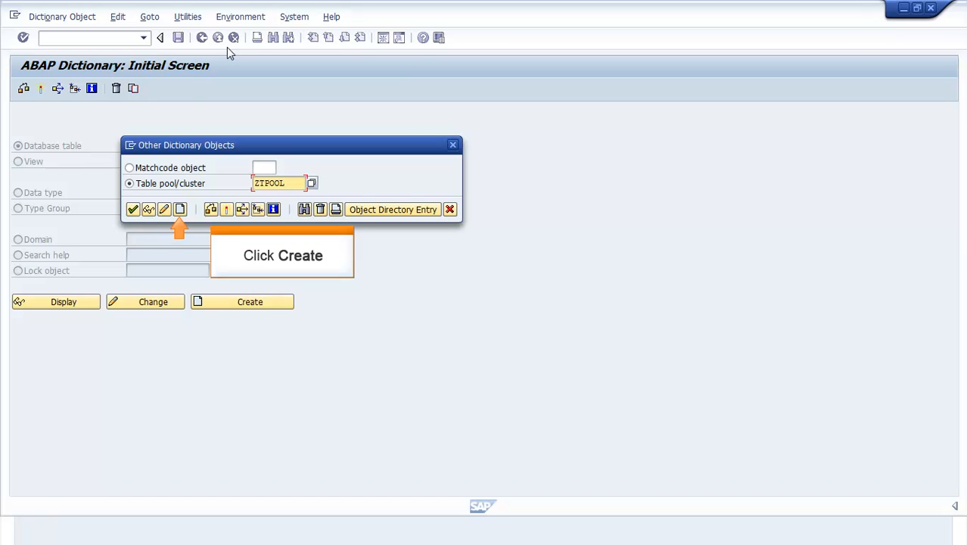
pyautogui.moveTo(180, 210)
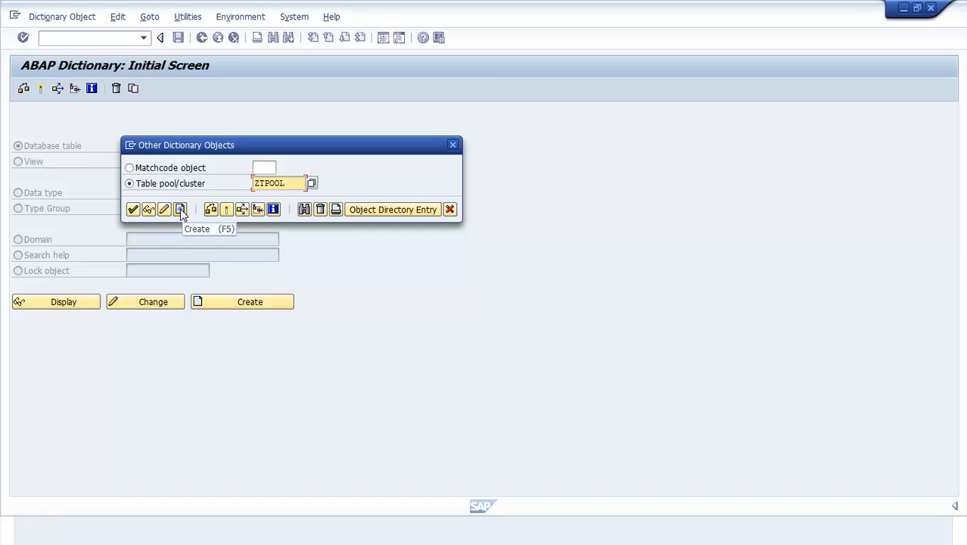
pyautogui.click(181, 209)
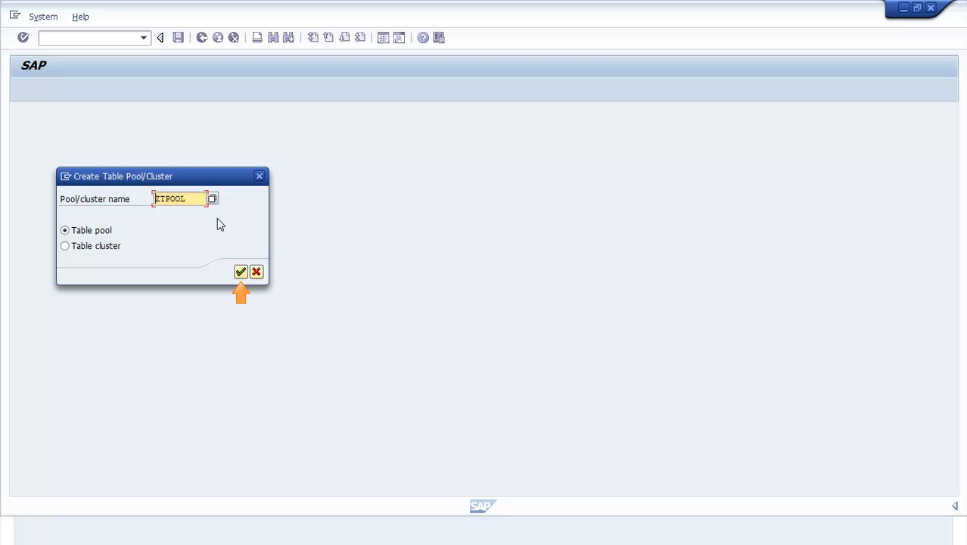
# Save ZTPOOL as a table pool described 'Pooled table', as a local $TMP object.
pyautogui.click(240, 272)
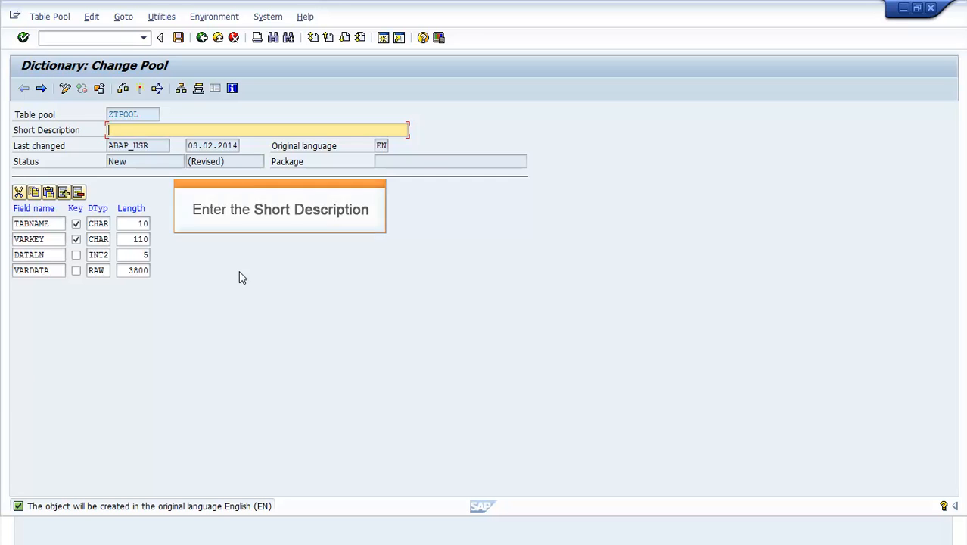
pyautogui.write('Pooled table')
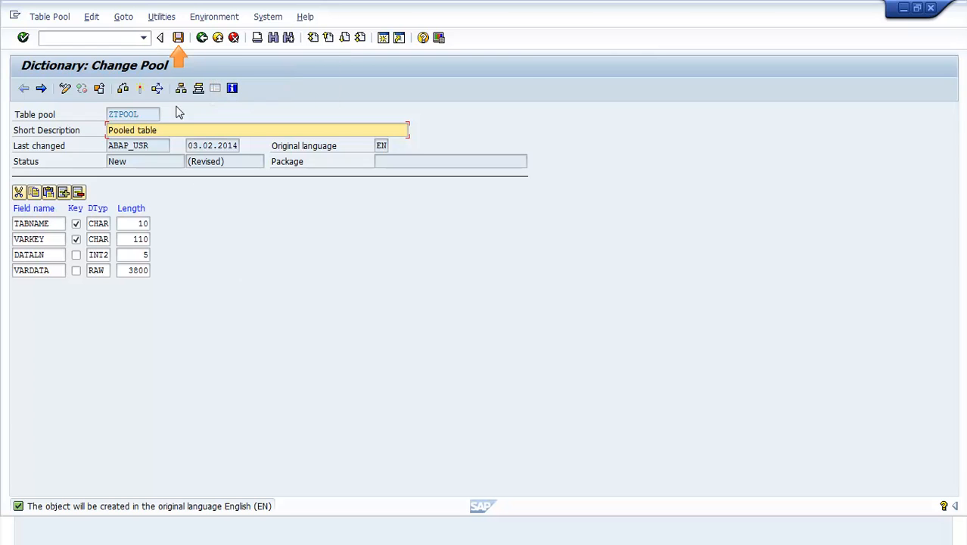
pyautogui.click(178, 37)
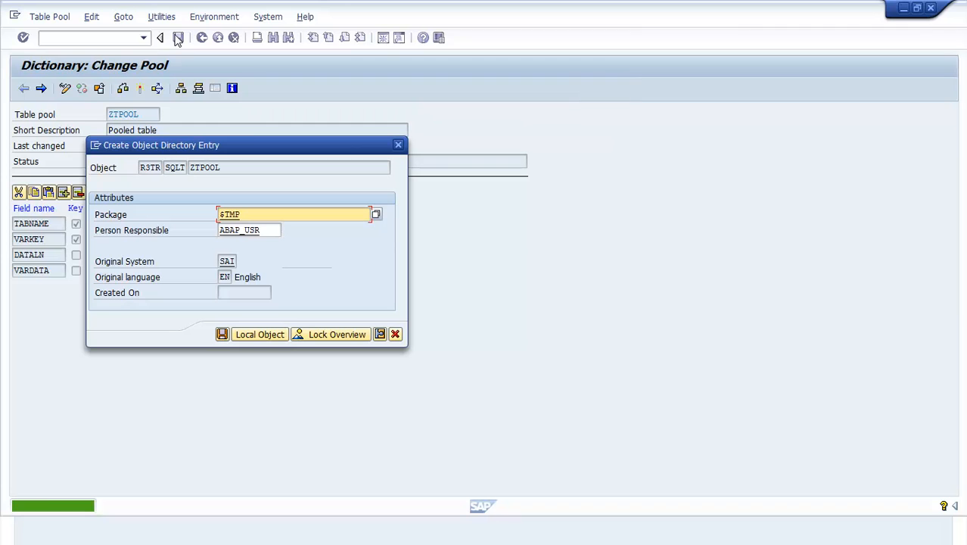
pyautogui.moveTo(260, 334)
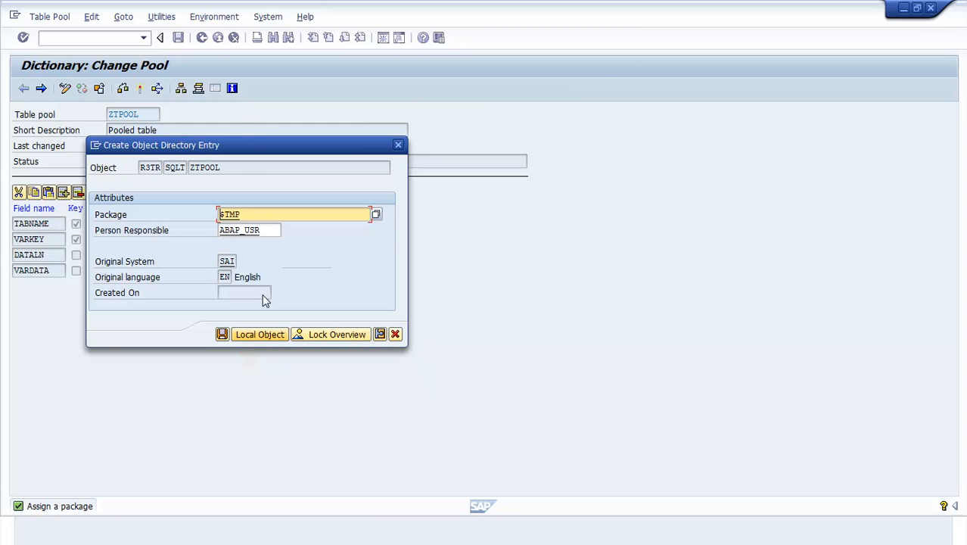
pyautogui.click(259, 334)
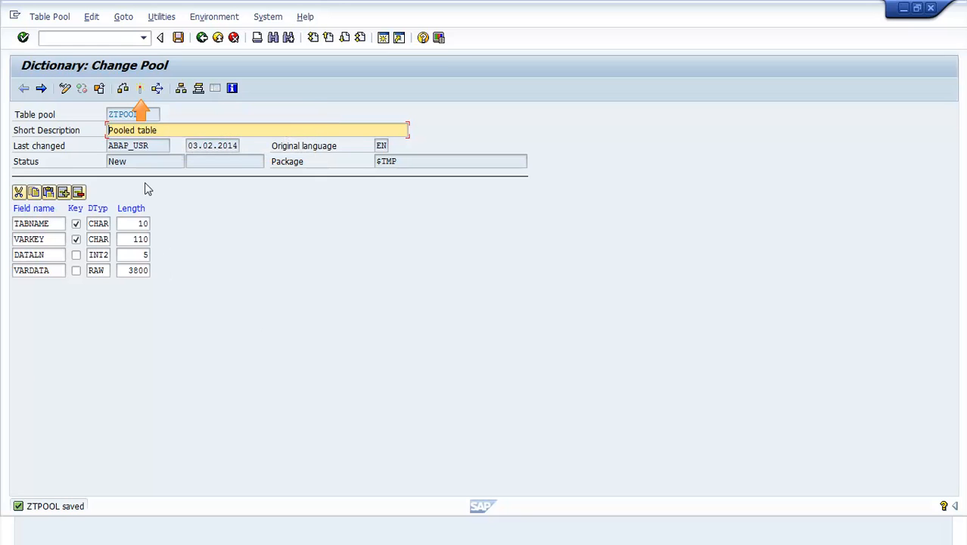
# Activate table pool ZTPOOL so its status shows Active.
pyautogui.click(140, 88)
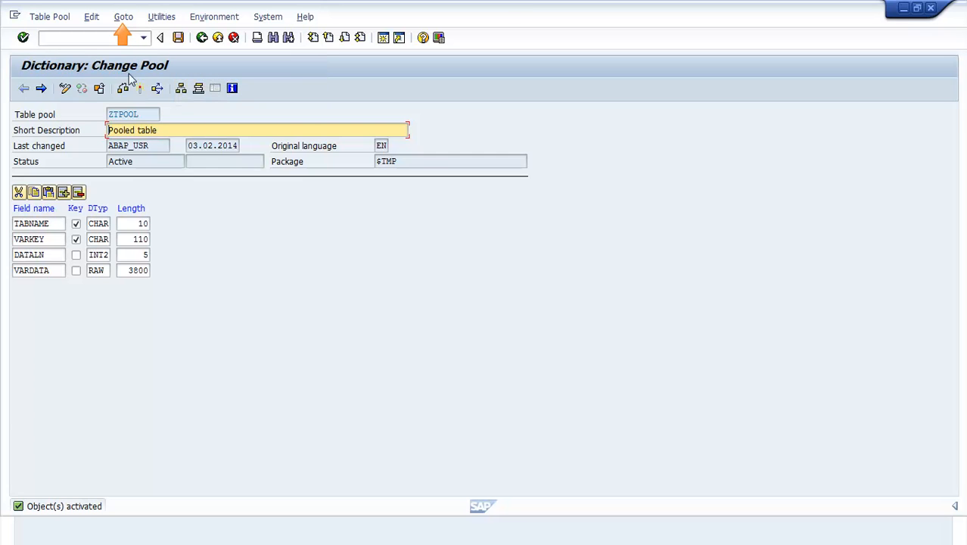
pyautogui.click(124, 16)
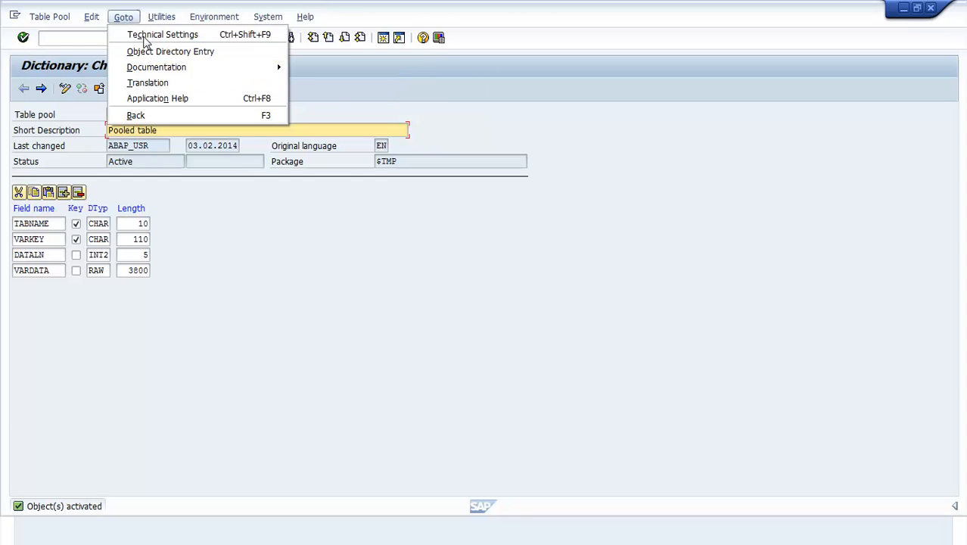
# Save and activate ZTPOOL's technical settings with size category 0, then go back.
pyautogui.click(162, 35)
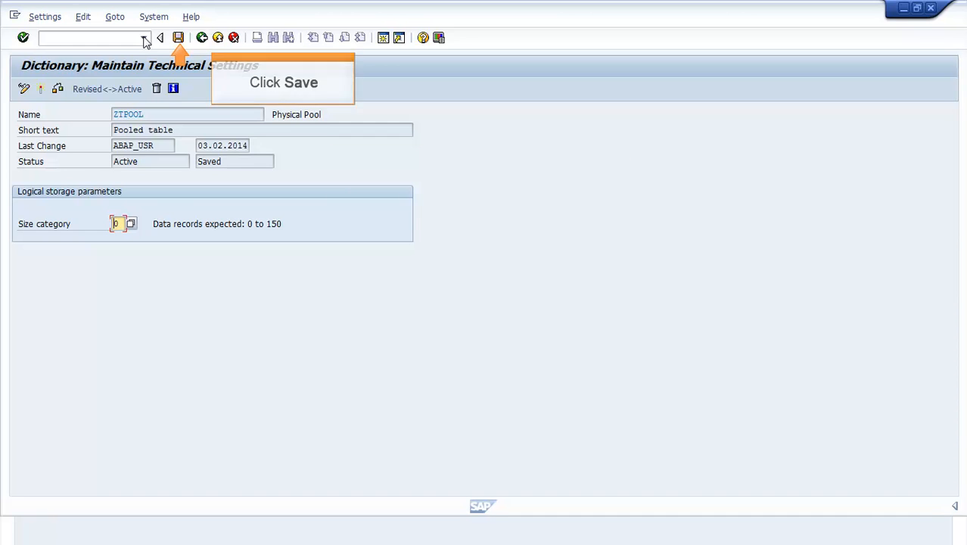
pyautogui.click(178, 38)
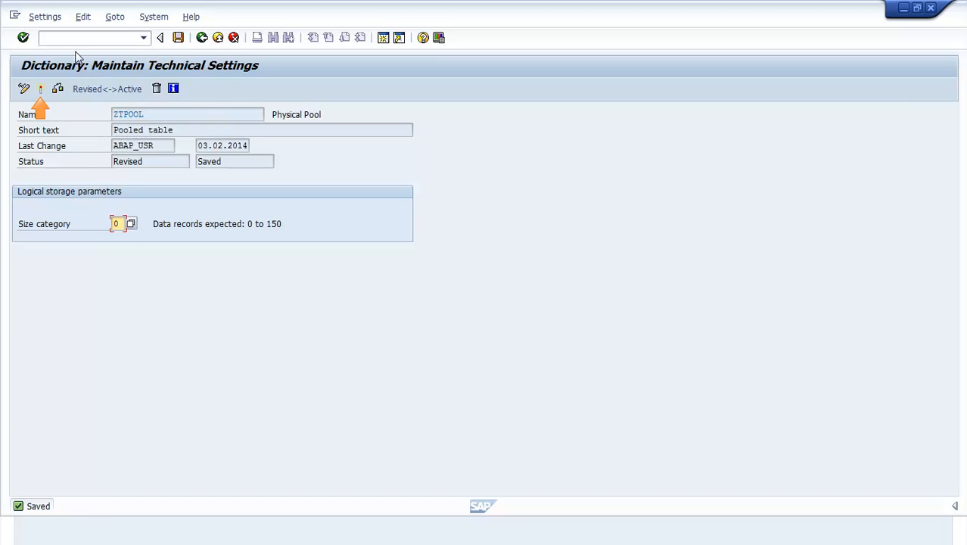
pyautogui.click(24, 89)
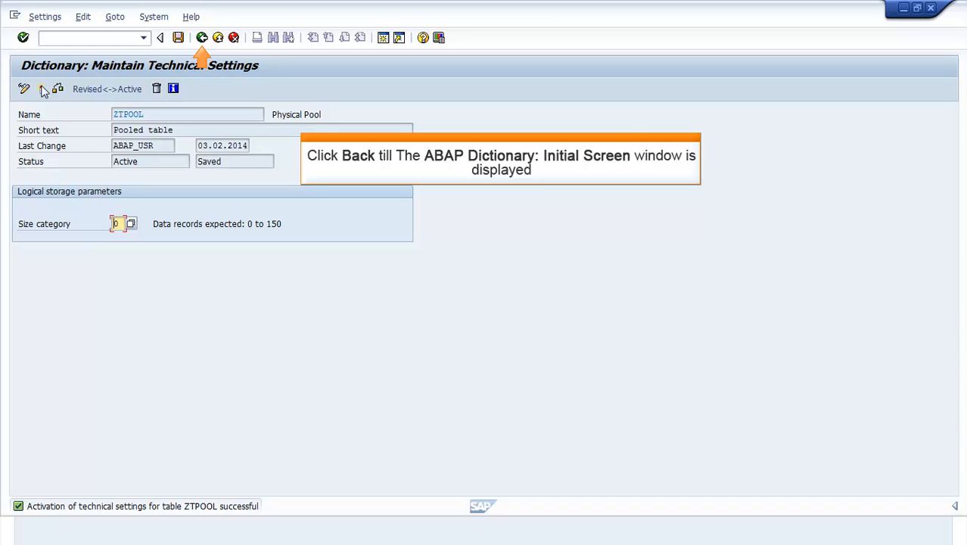
pyautogui.moveTo(202, 37)
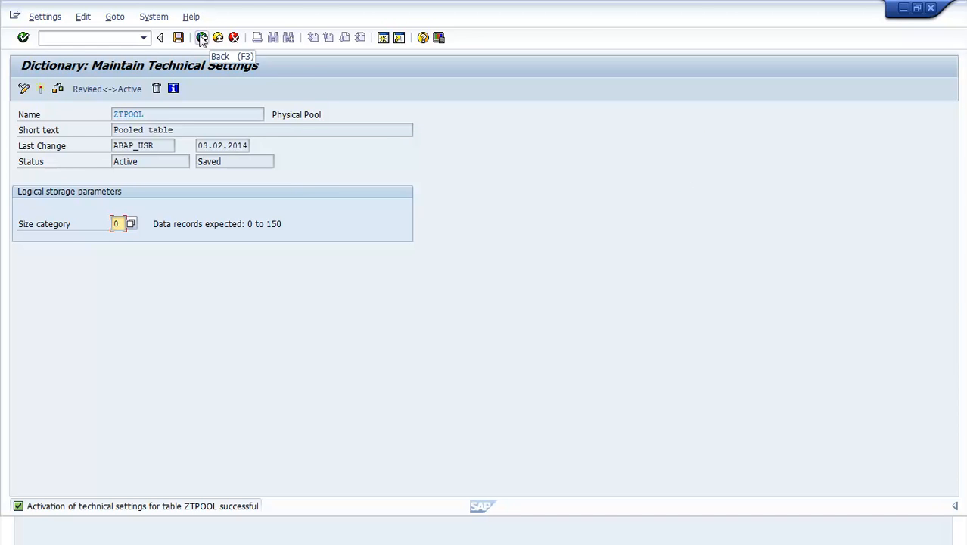
pyautogui.click(201, 37)
pyautogui.write('ZPOOL')
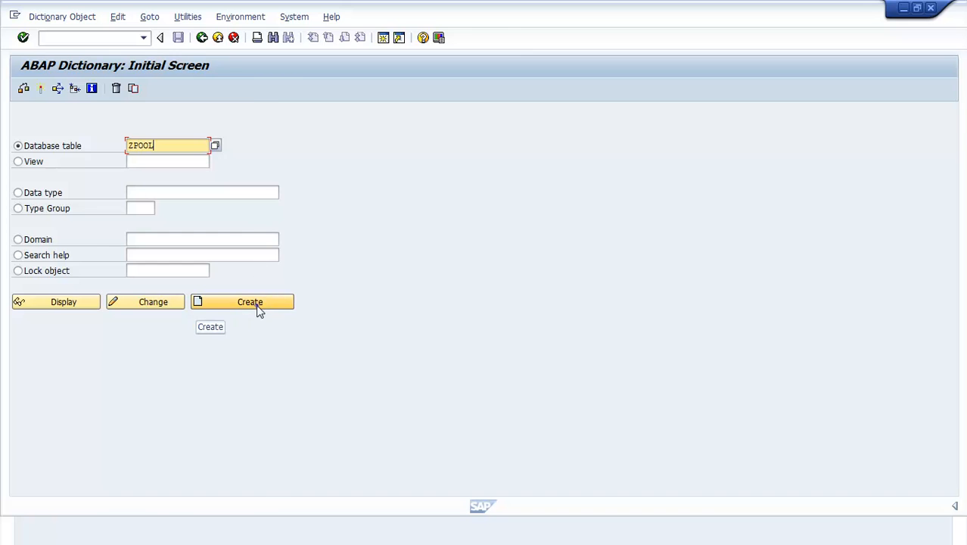
# Create table ZPOOL with short description 'Transparent Table'.
pyautogui.click(250, 302)
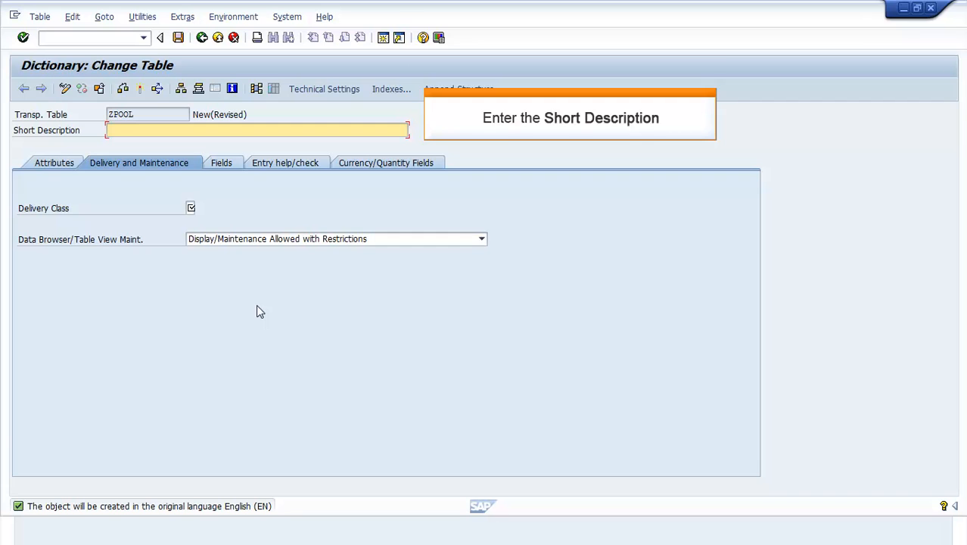
pyautogui.write('Transparent Table')
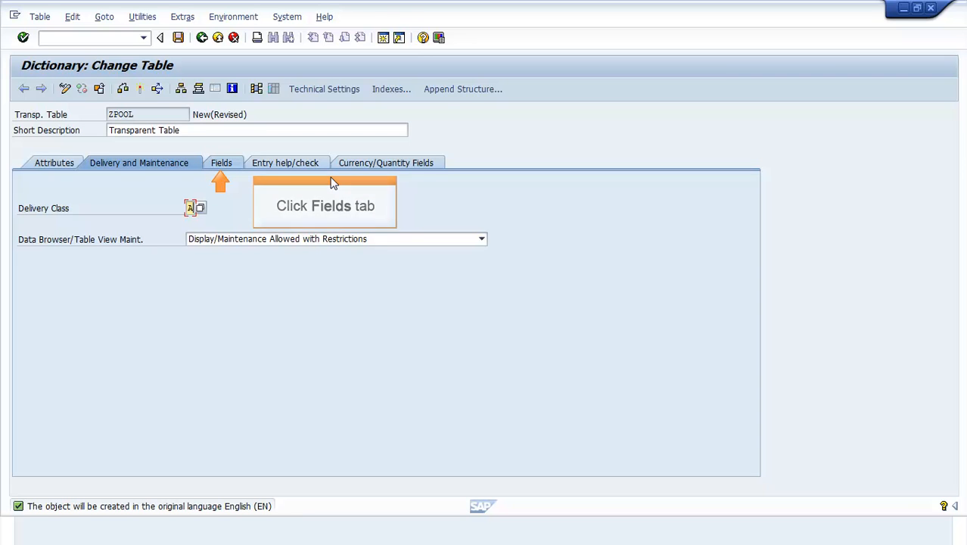
# On the Fields tab, enter MANDT as the first key field.
pyautogui.click(220, 162)
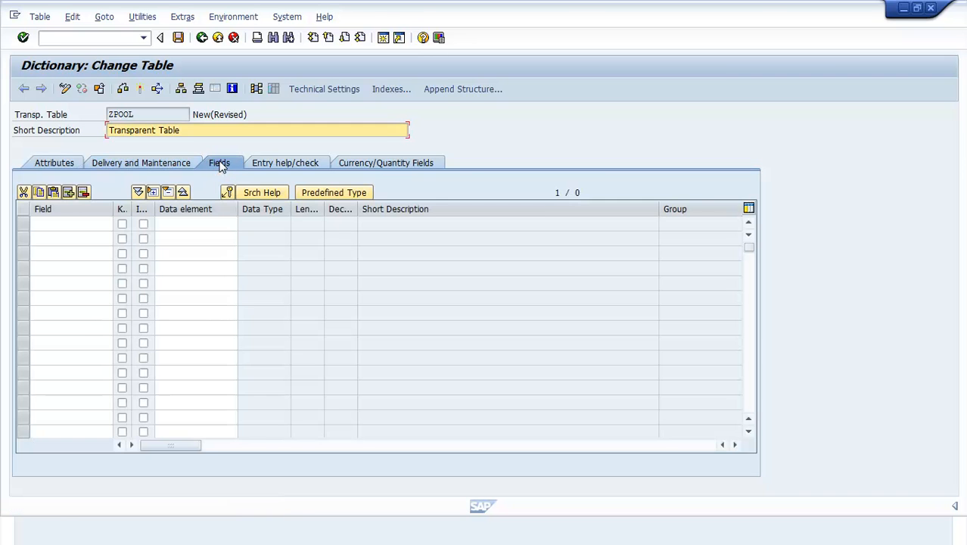
pyautogui.click(219, 162)
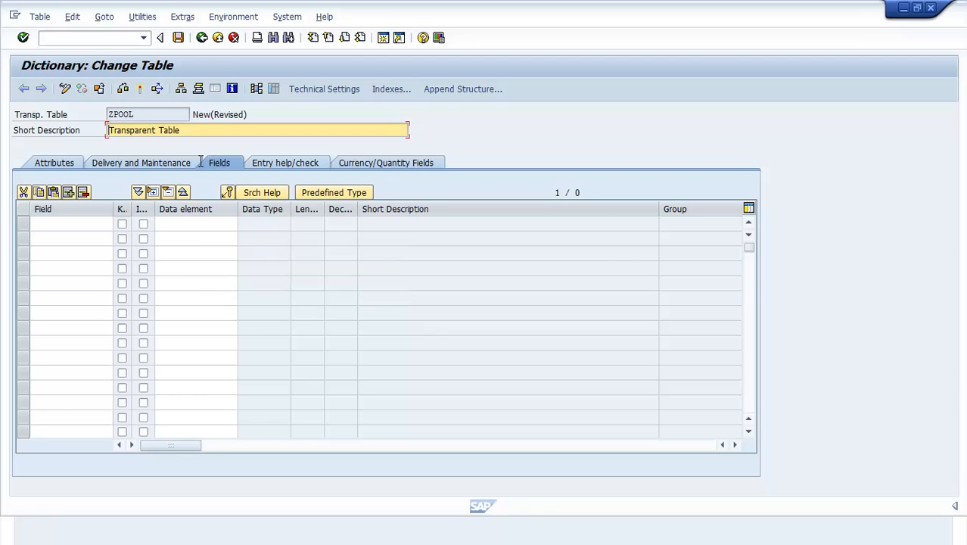
pyautogui.click(68, 223)
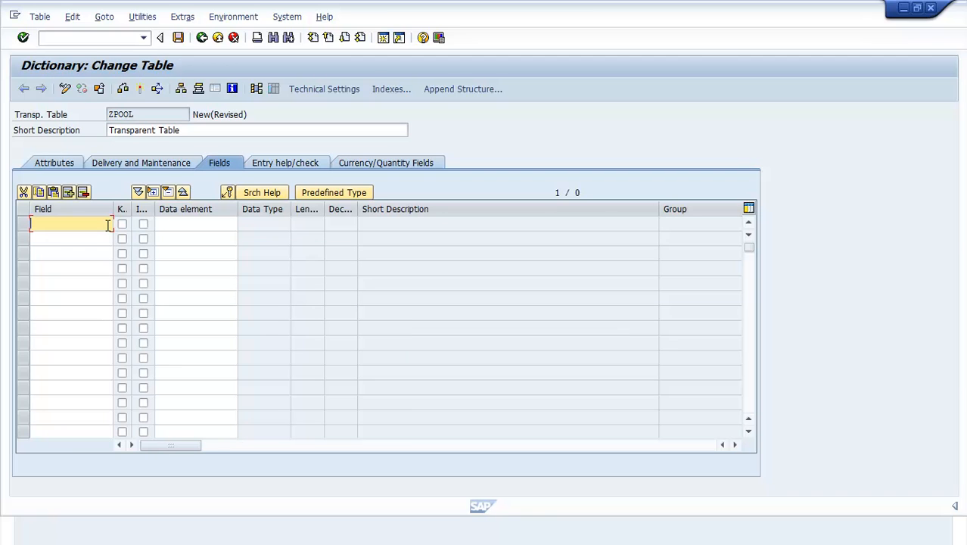
pyautogui.write('MANDT')
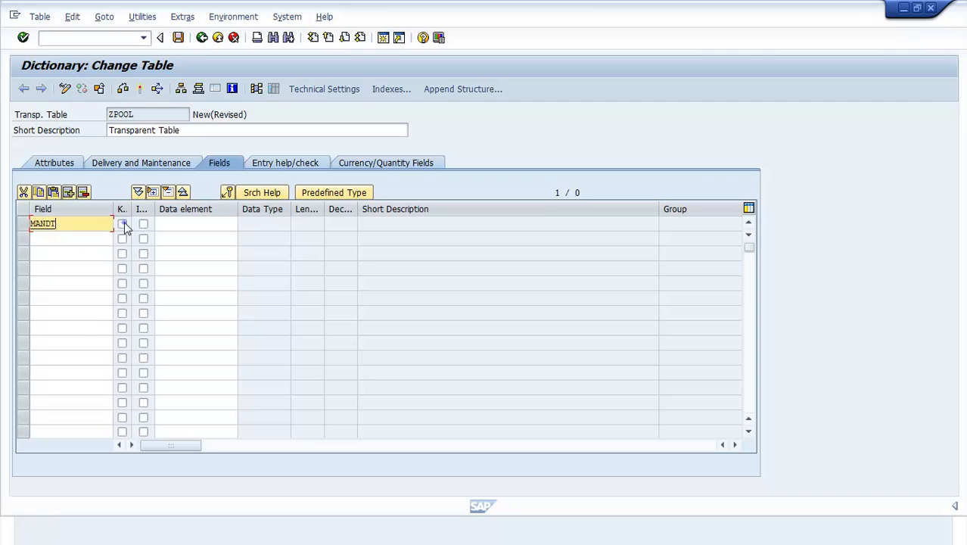
pyautogui.click(122, 223)
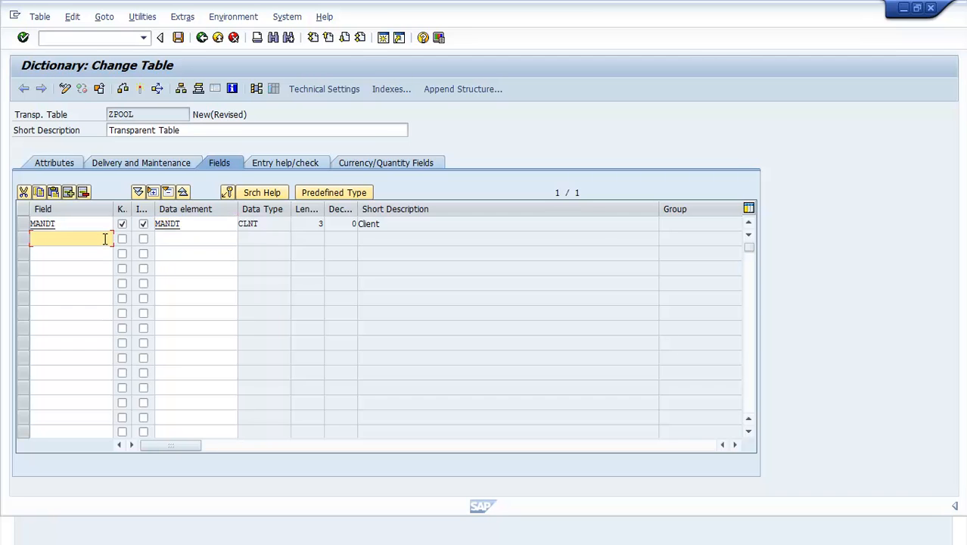
# Add MATNR as a key field and MAKTX, confirming so data types fill in.
pyautogui.write('MATNR')
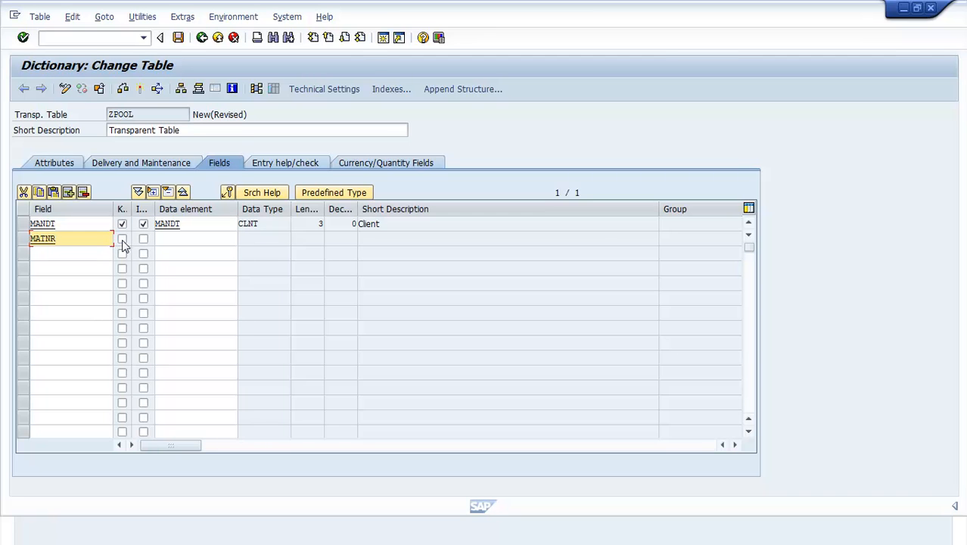
pyautogui.click(122, 239)
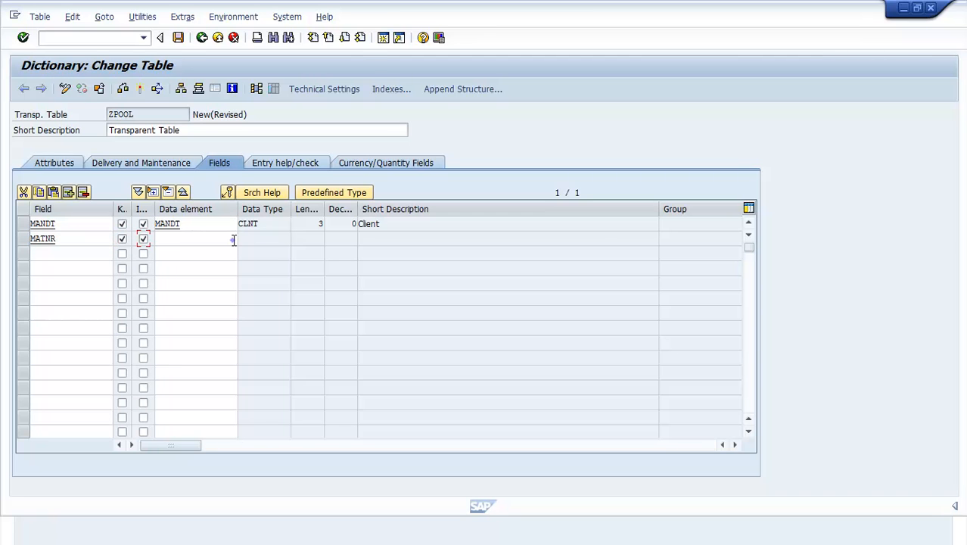
pyautogui.write('MATNR')
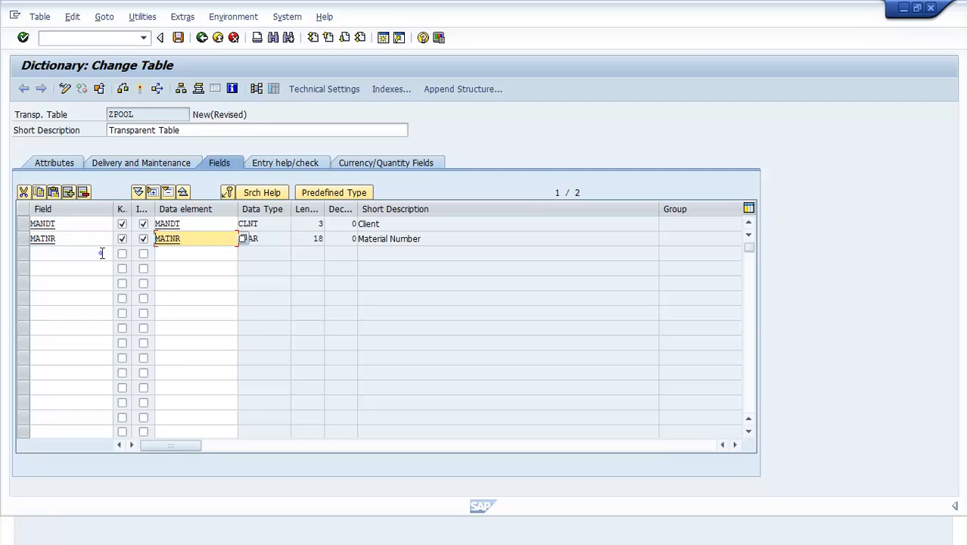
pyautogui.write('MAKTX')
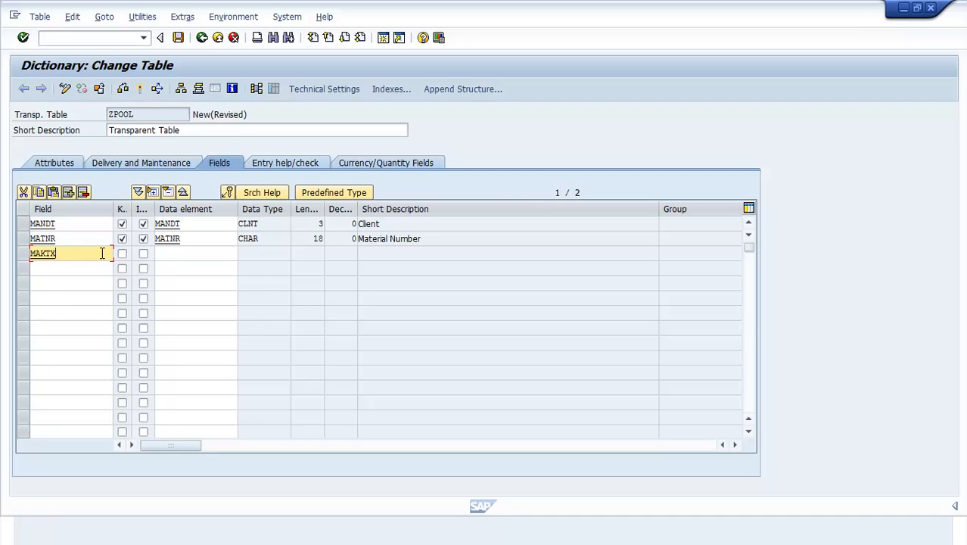
pyautogui.write('MAK')
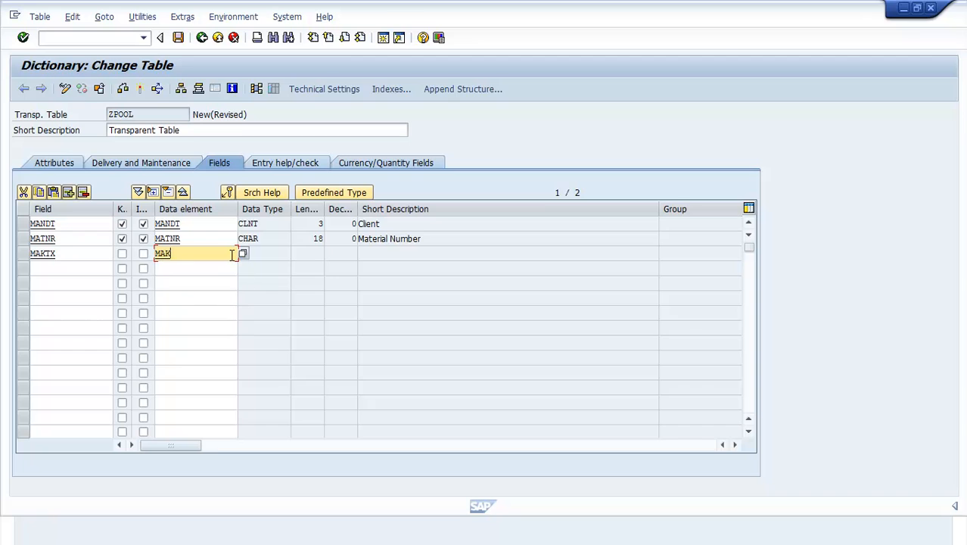
pyautogui.press('Enter')
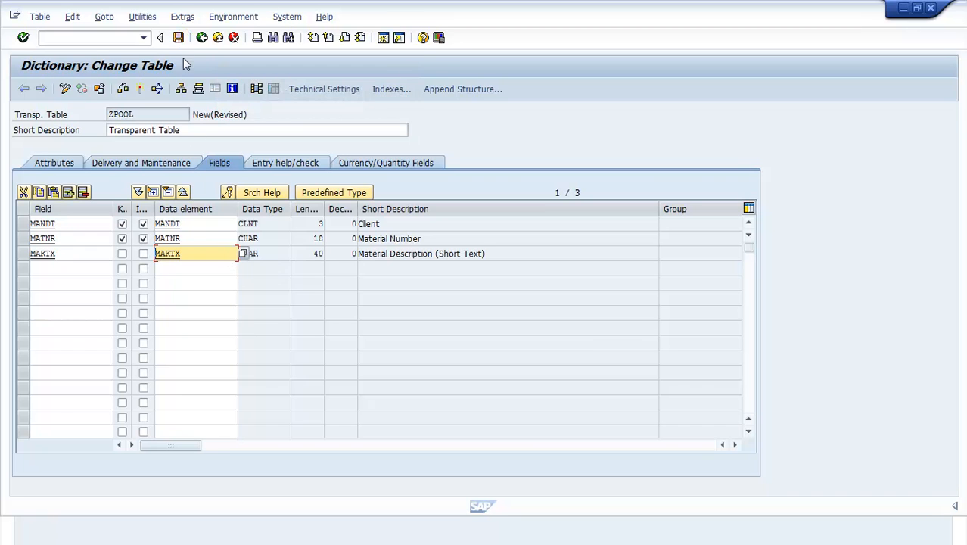
pyautogui.click(182, 15)
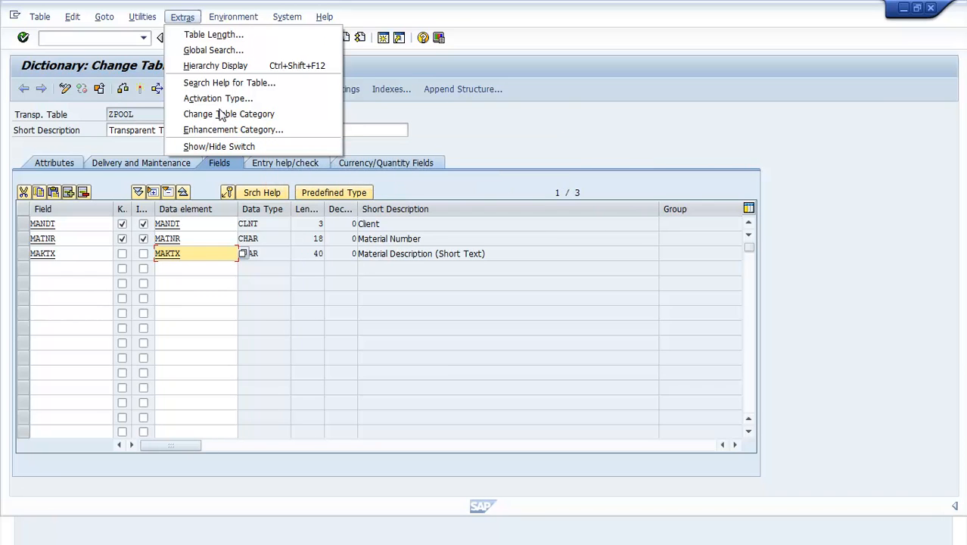
# Change ZPOOL's table category from transparent to Pooled table.
pyautogui.click(229, 114)
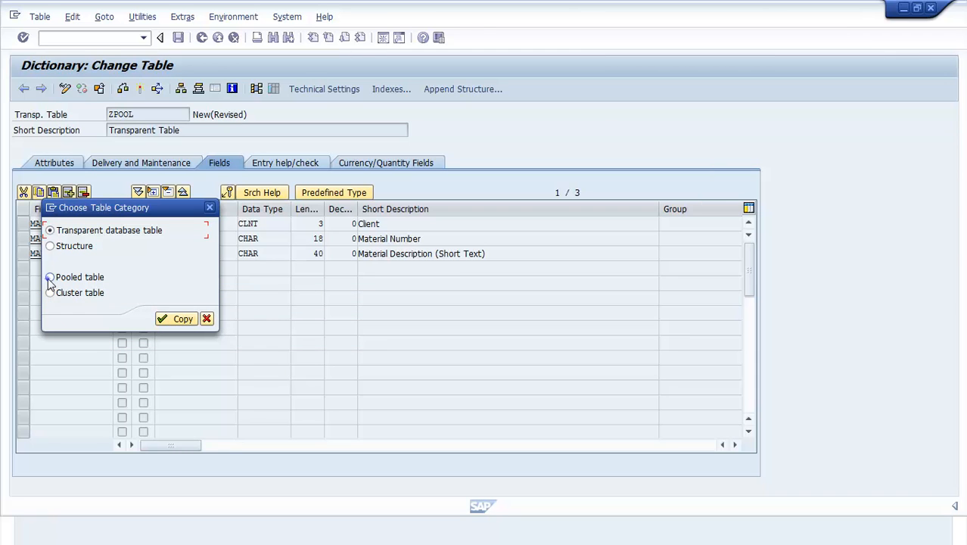
pyautogui.click(49, 277)
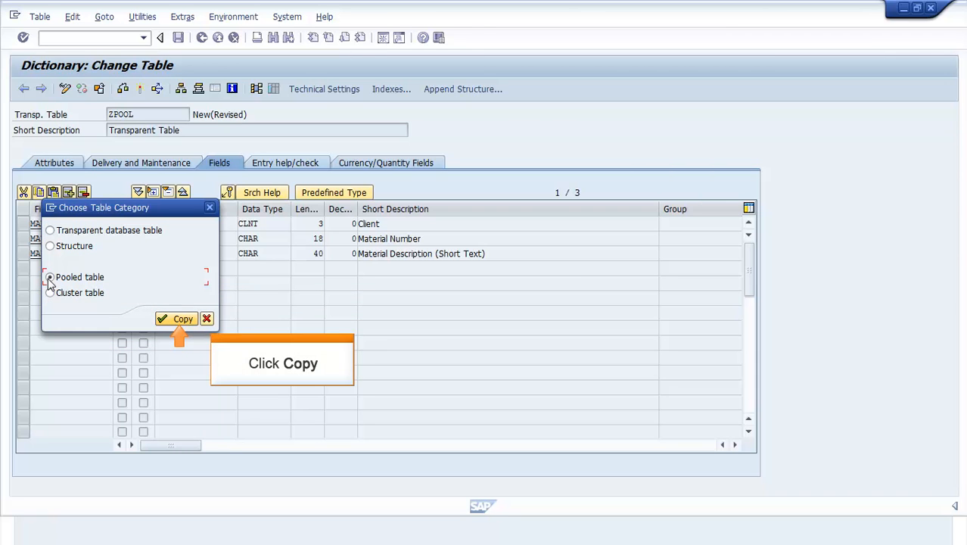
pyautogui.click(50, 277)
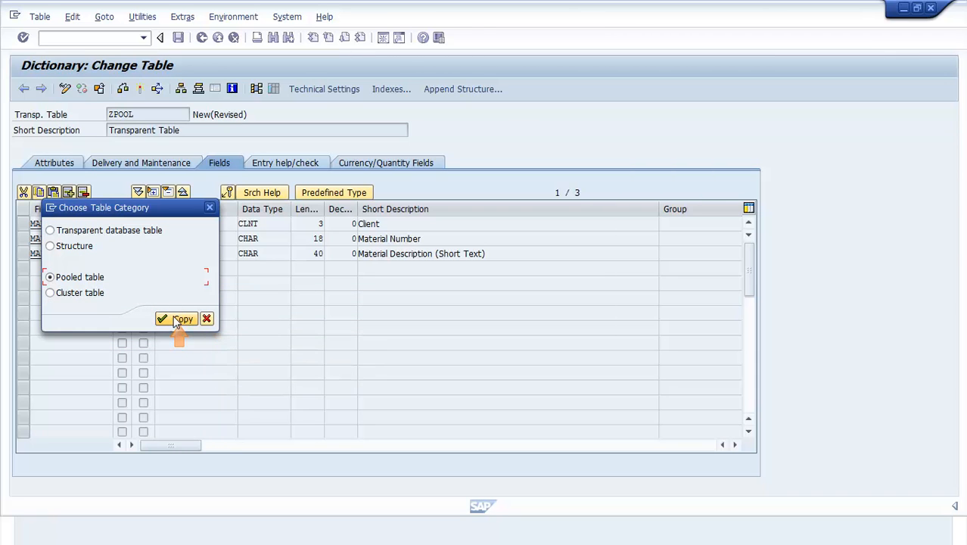
pyautogui.click(178, 319)
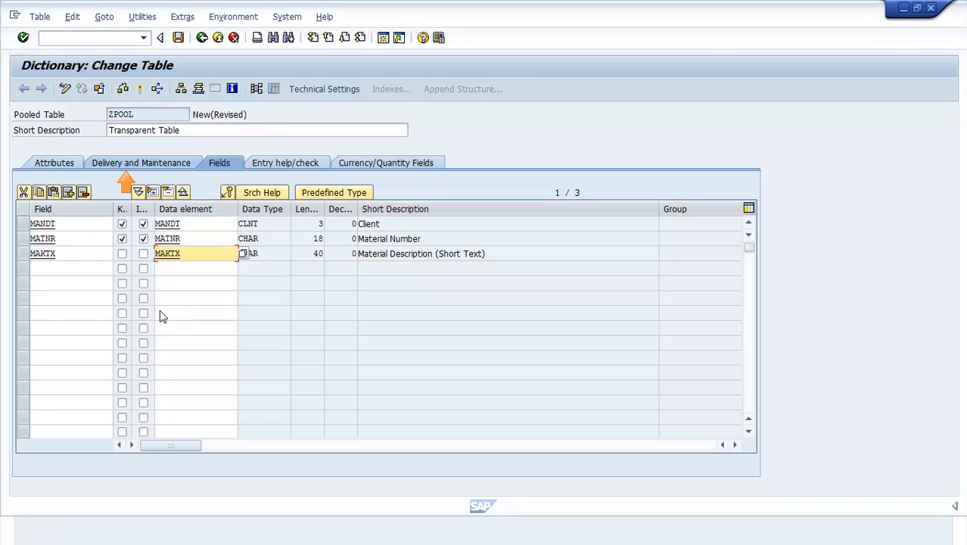
# Enter ZTPOOL in ZPOOL's Pool/cluster field and save the table.
pyautogui.click(141, 162)
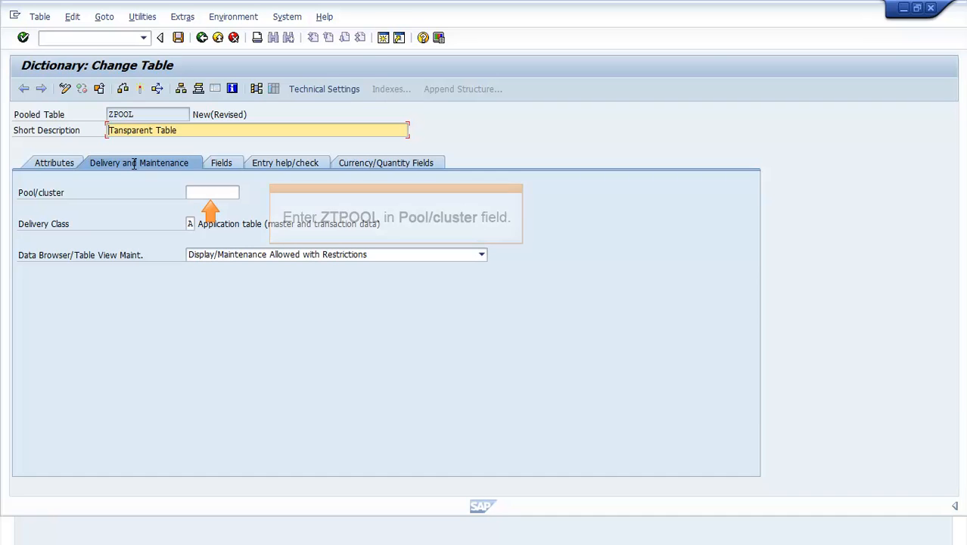
pyautogui.write('ZTPOOL')
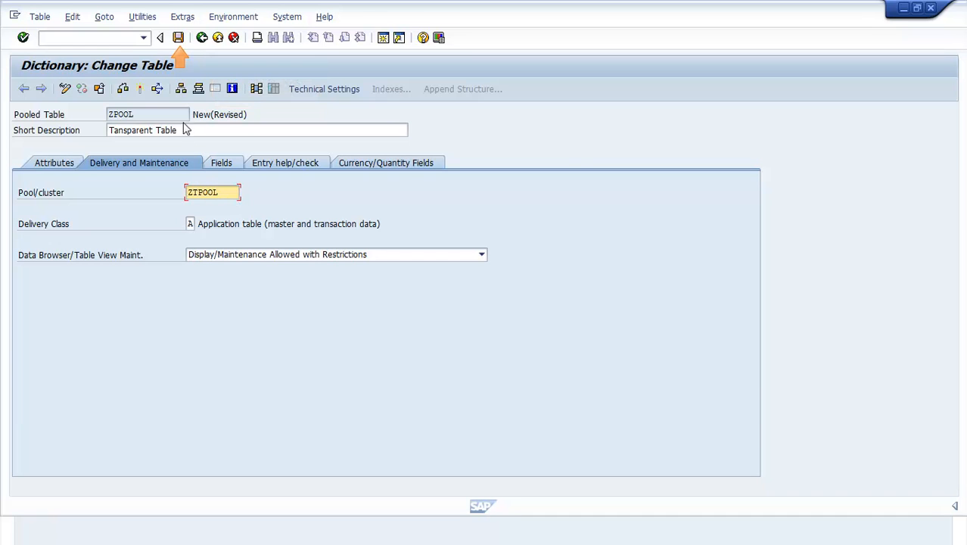
pyautogui.click(178, 37)
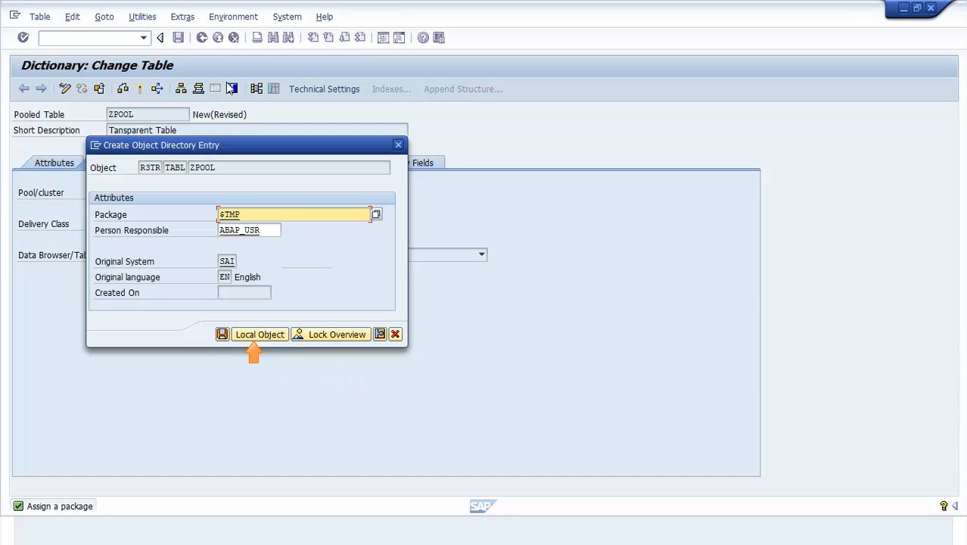
pyautogui.moveTo(260, 333)
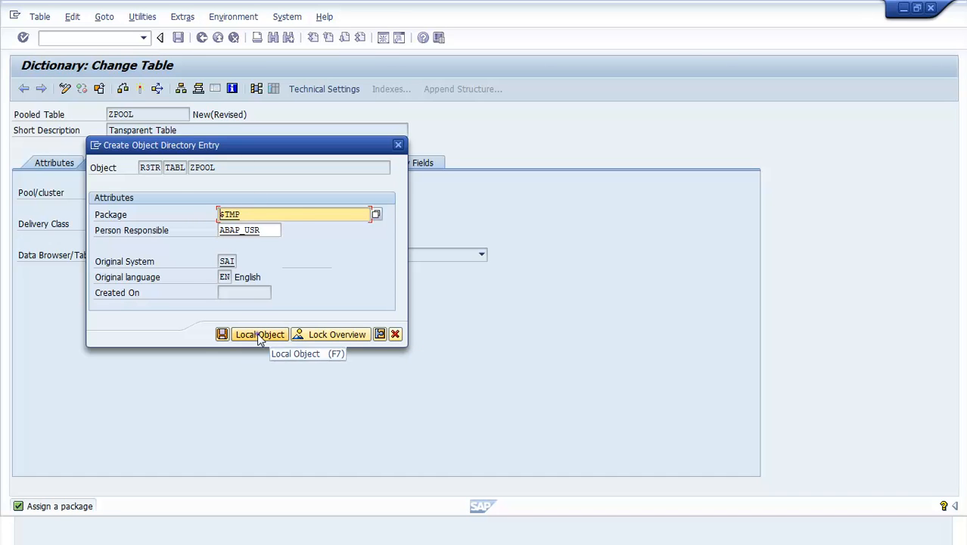
# Save ZPOOL as a local object and activate it.
pyautogui.click(259, 334)
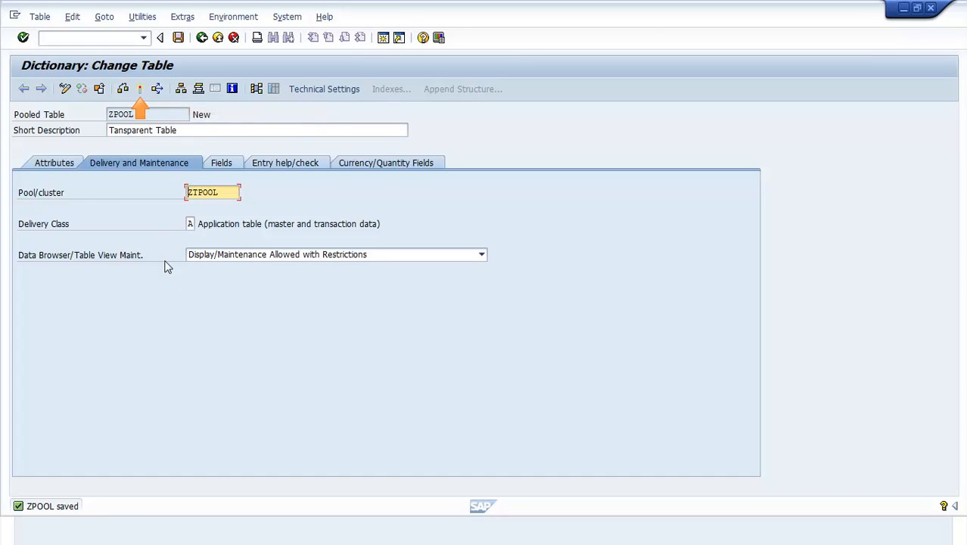
pyautogui.click(140, 88)
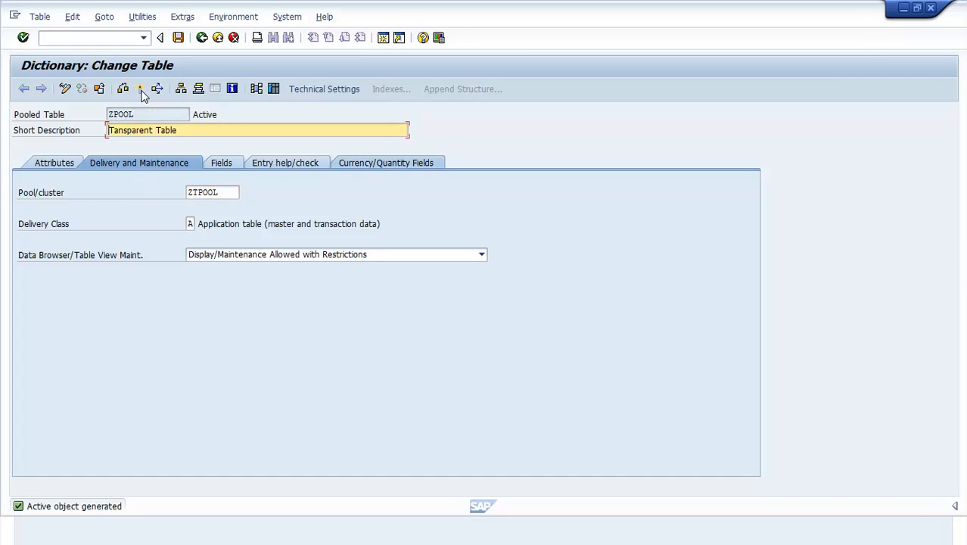